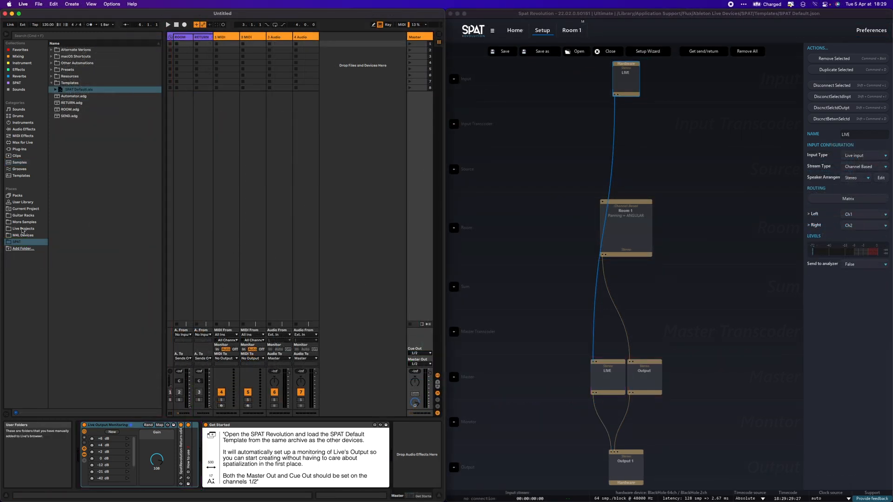
- List the drum kit presets under the Drums category in Live's browser
{"action": "left_click", "coordinate": [19, 162]}
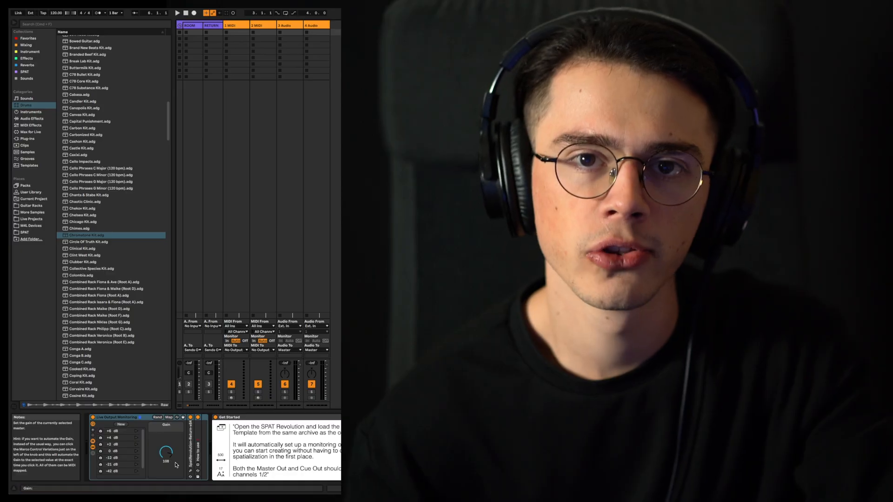
{"action": "left_click", "coordinate": [102, 342]}
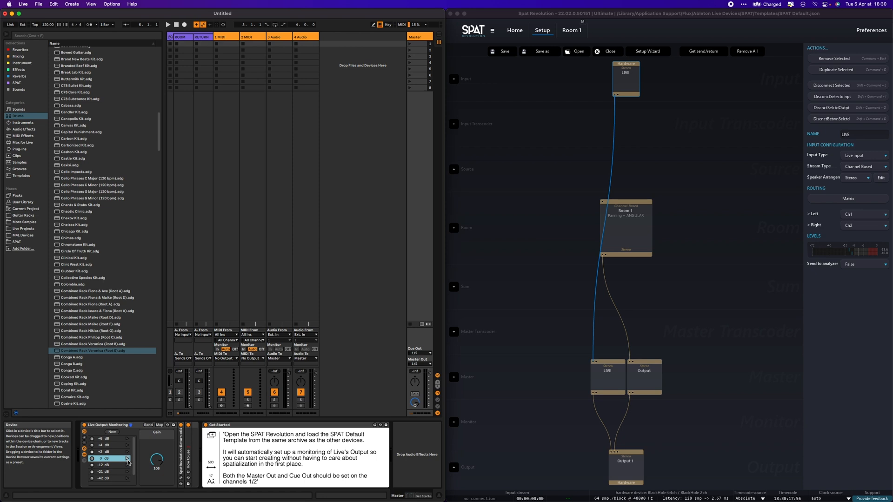
- Preview the Corrosive Kit preset and browse down to the Kick Analog 2 sample
{"action": "left_click", "coordinate": [75, 398]}
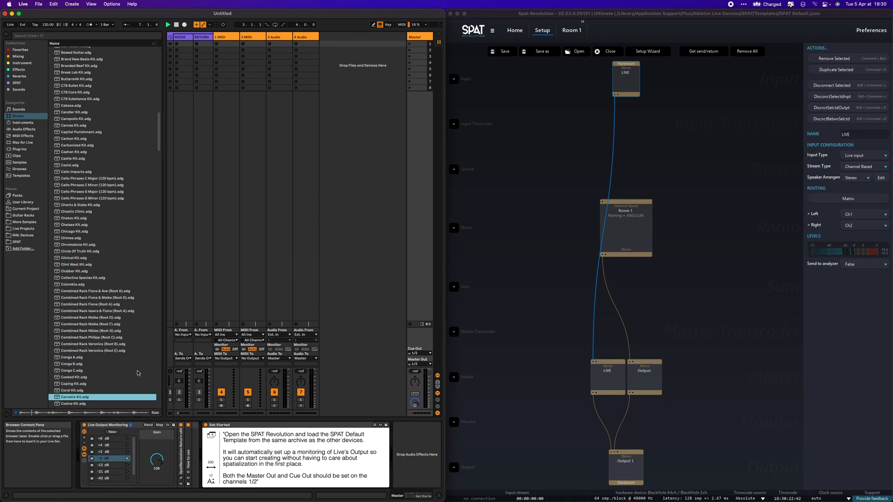
{"action": "scroll", "scroll_direction": "down", "scroll_amount": 3}
{"action": "type", "text": "kick anal"}
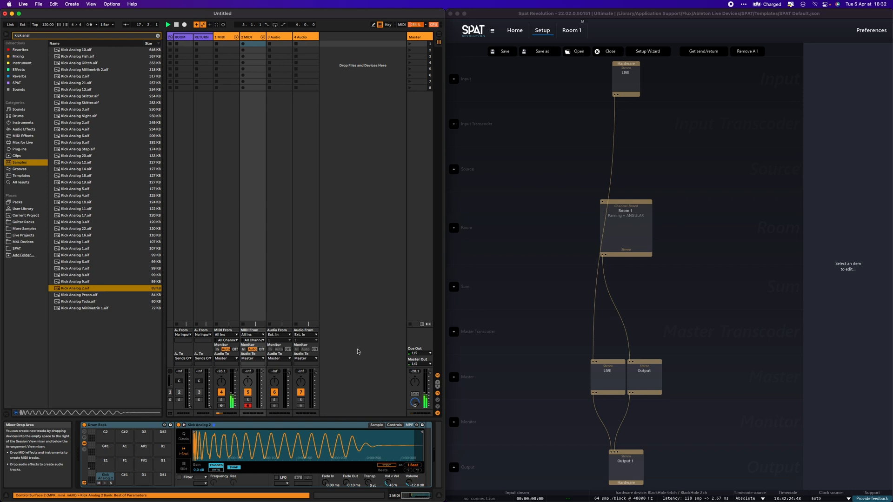
- Set Live's audio Buffer Size to 256 samples and confirm SPAT's save-preferences prompt
{"action": "left_click", "coordinate": [250, 239]}
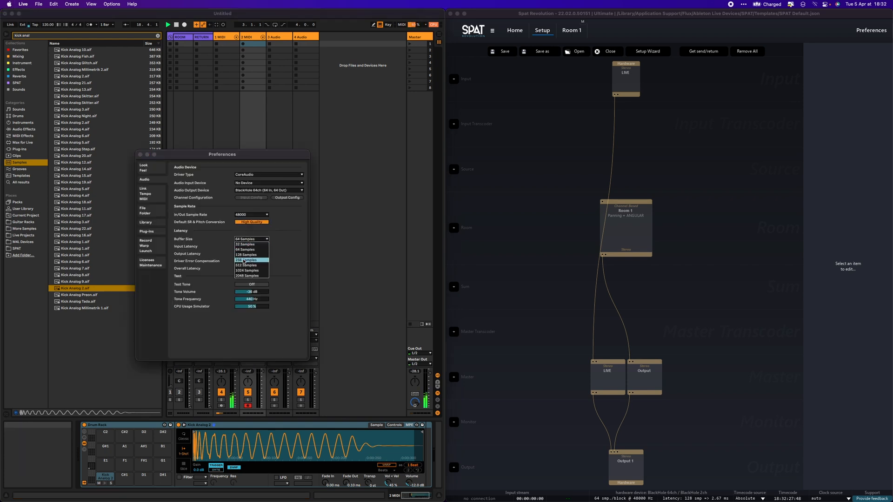
{"action": "left_click", "coordinate": [871, 30]}
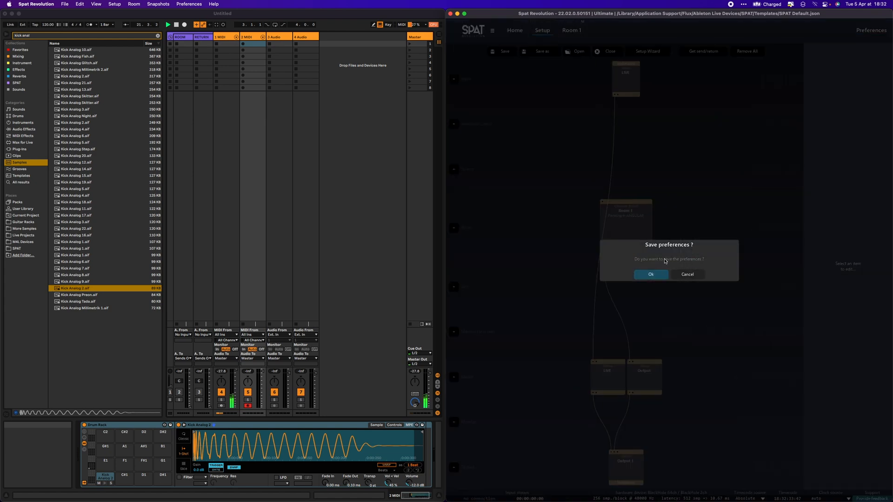
{"action": "left_click", "coordinate": [650, 274]}
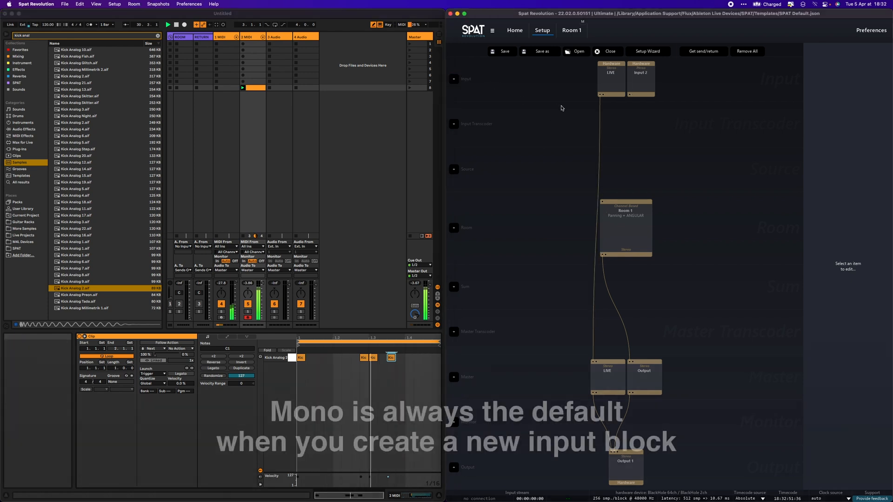
- Set up the new Input 2 block feeding Room 1 and view Room 1's sources
{"action": "left_click", "coordinate": [640, 78]}
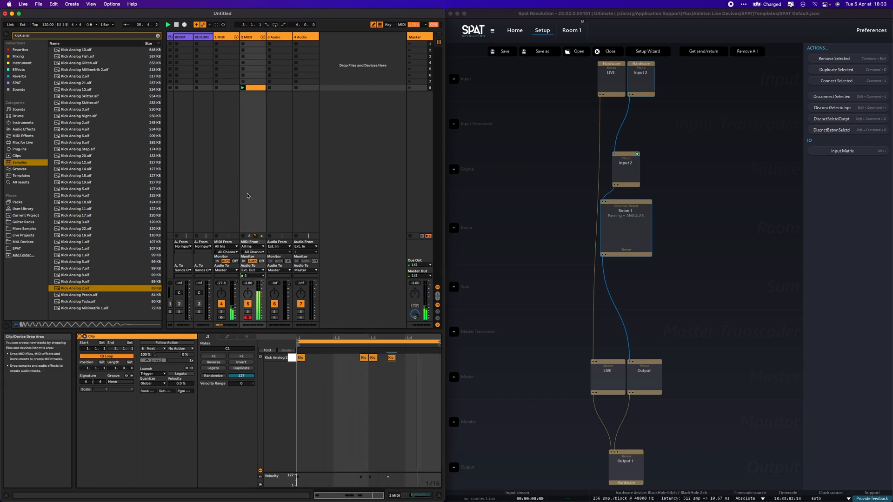
{"action": "left_click", "coordinate": [572, 29]}
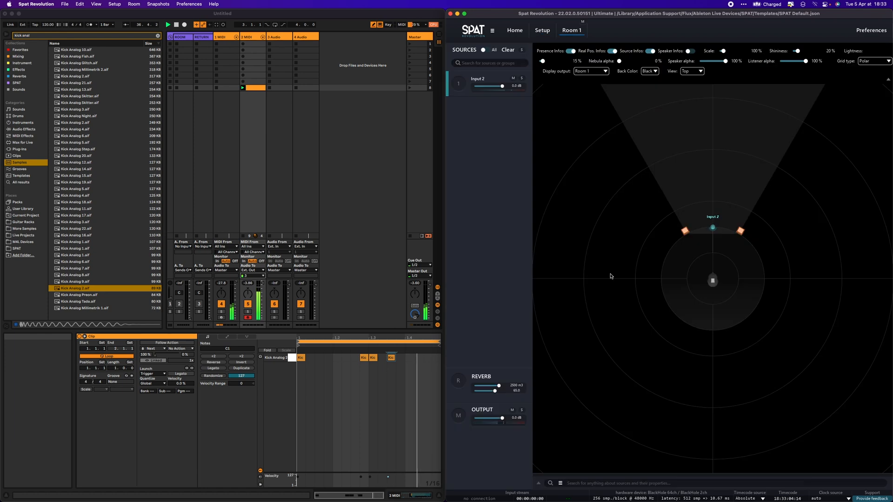
{"action": "left_click", "coordinate": [458, 84]}
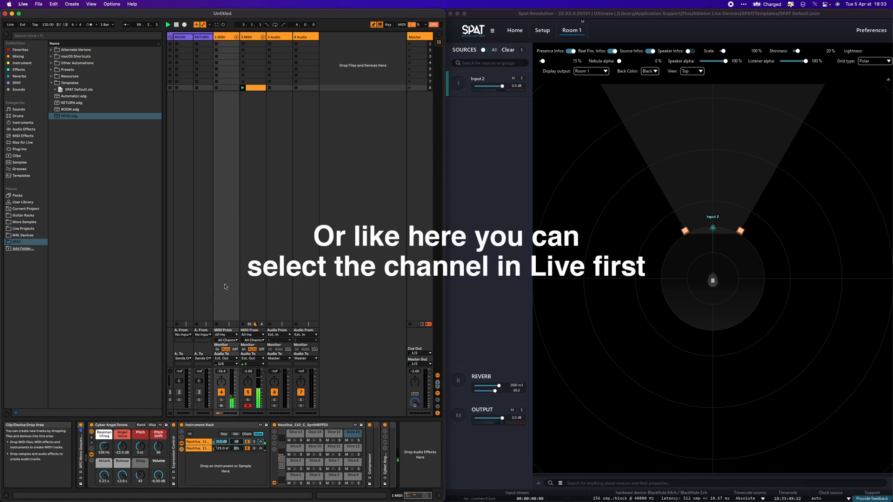
- Add Input 3 with its source, a Stereo binaural Room 2, and route it to Output 1
{"action": "left_click", "coordinate": [542, 29]}
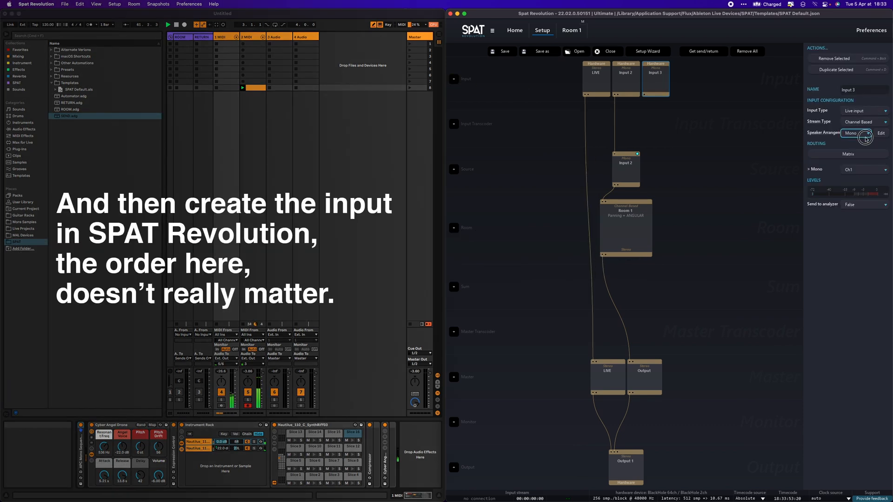
{"action": "left_click", "coordinate": [676, 97]}
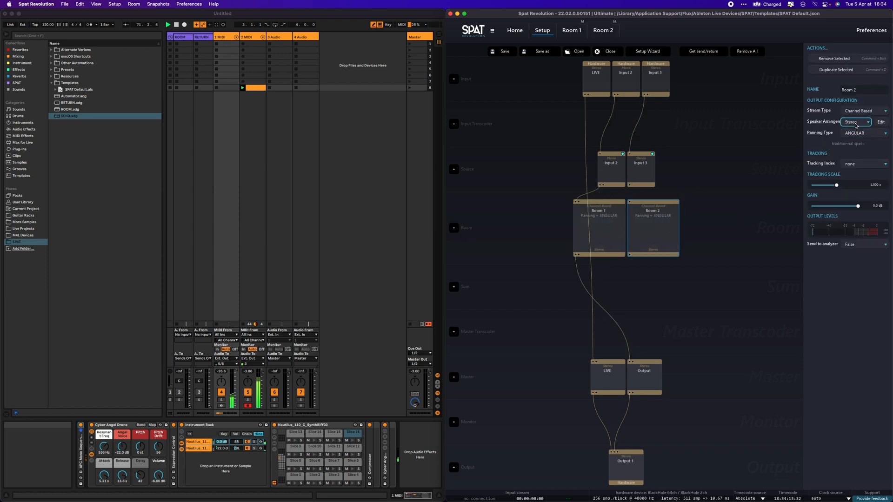
{"action": "left_click", "coordinate": [864, 109]}
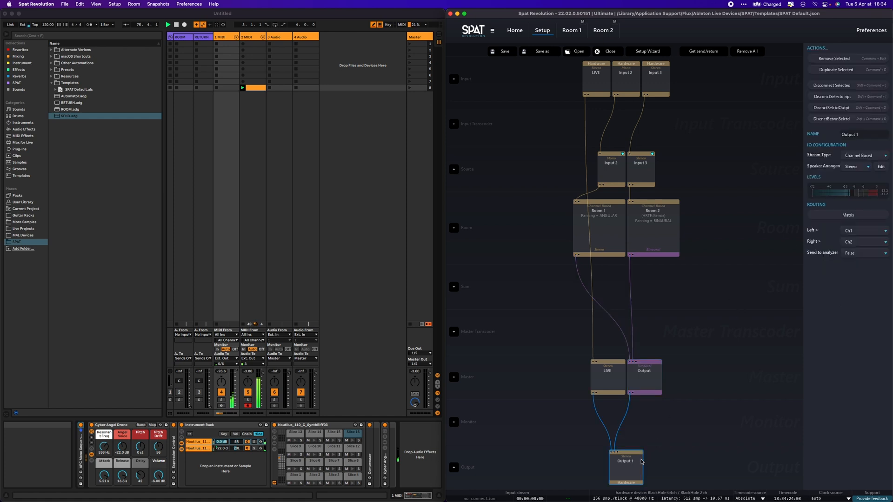
{"action": "left_click", "coordinate": [860, 155]}
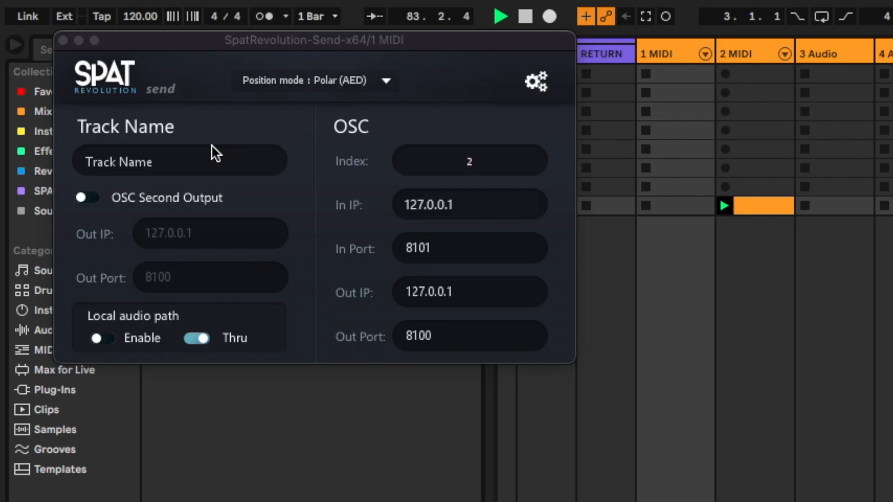
- Name the SpatRevolution-Send plugin's track 'PAD'
{"action": "type", "text": "PADS"}
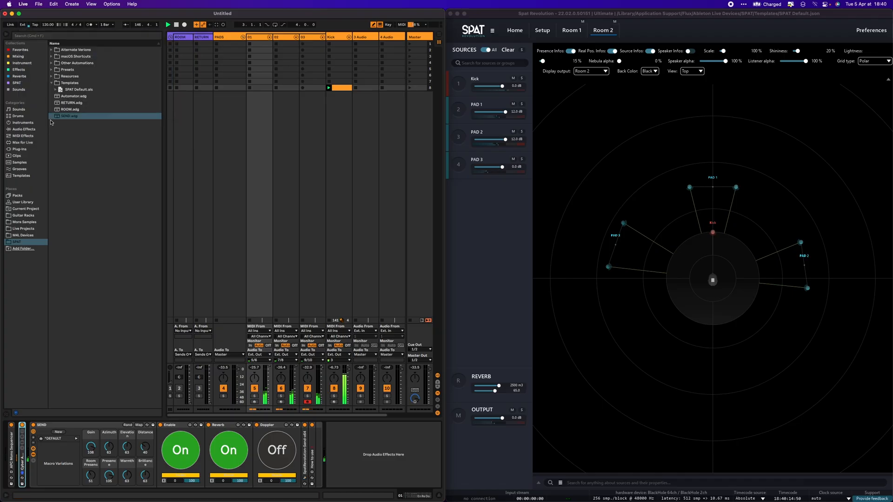
- Add the Automator.adg device after the SEND and toggle its Enable macro to move the PAD sources
{"action": "left_click", "coordinate": [73, 95]}
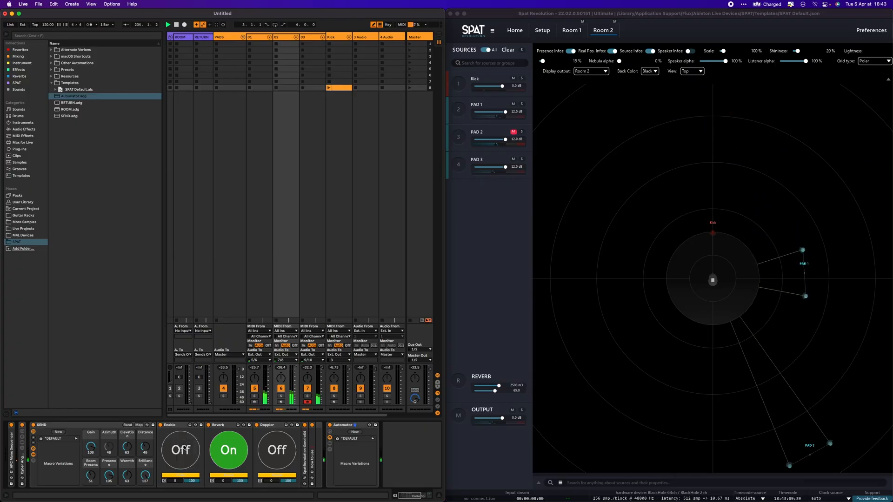
{"action": "left_click", "coordinate": [180, 450]}
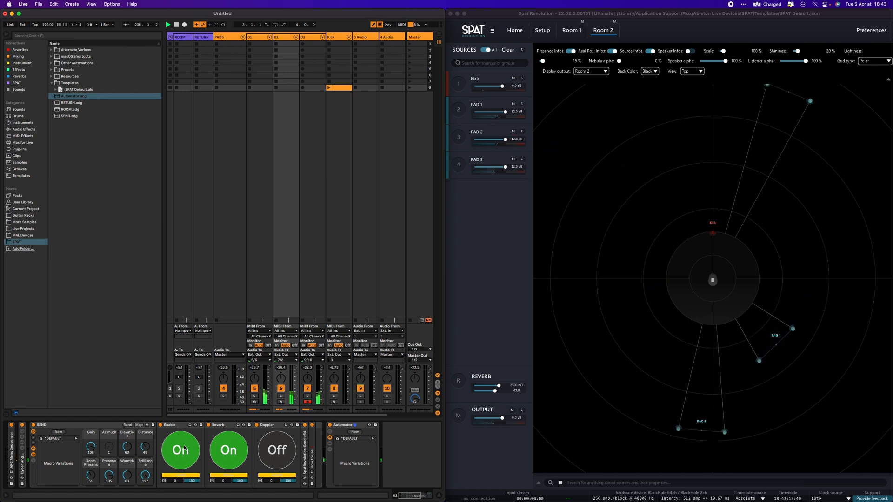
{"action": "left_click", "coordinate": [180, 451]}
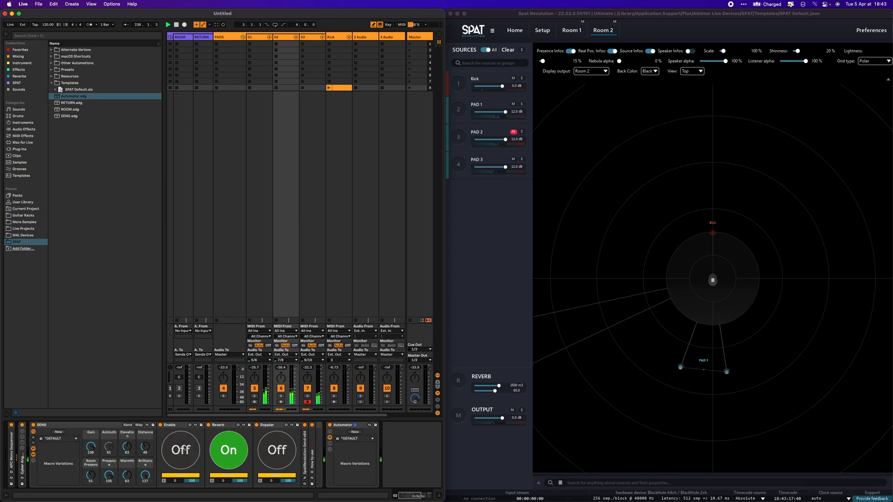
{"action": "left_click", "coordinate": [179, 450]}
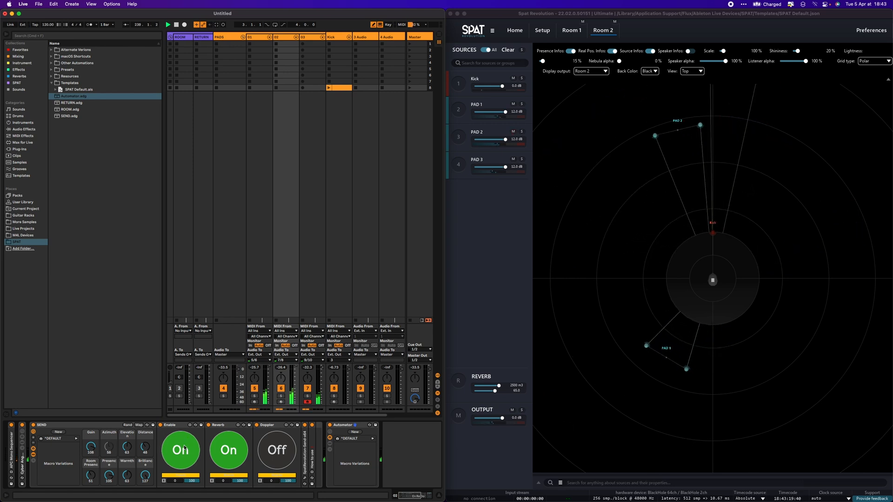
{"action": "left_click", "coordinate": [23, 128]}
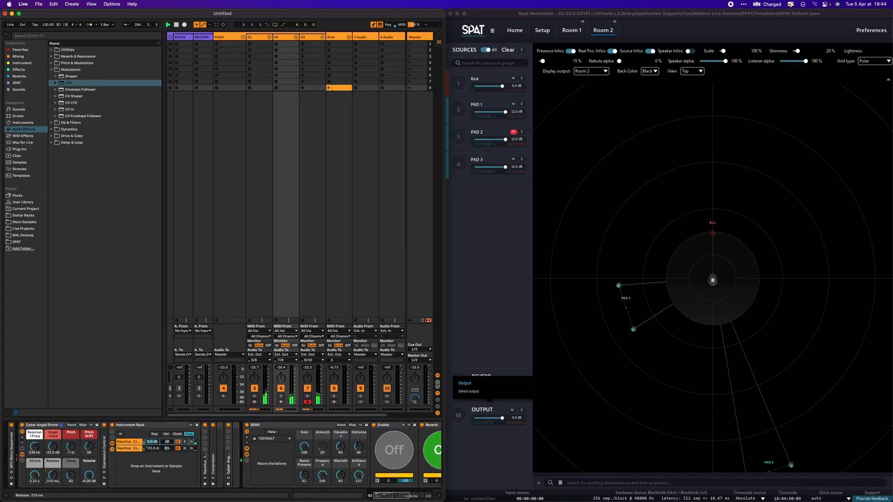
- Browse the LFO modulator effects for the new hi-hat track's device chain
{"action": "left_click", "coordinate": [17, 116]}
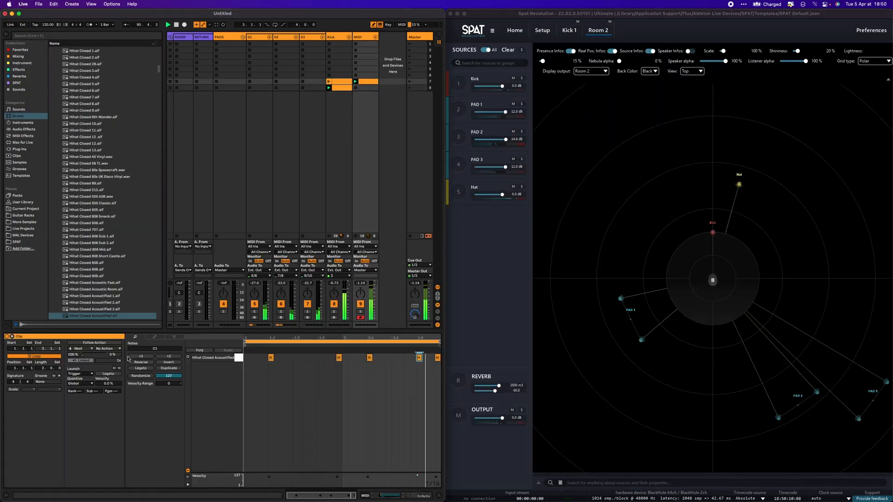
{"action": "left_click", "coordinate": [22, 128]}
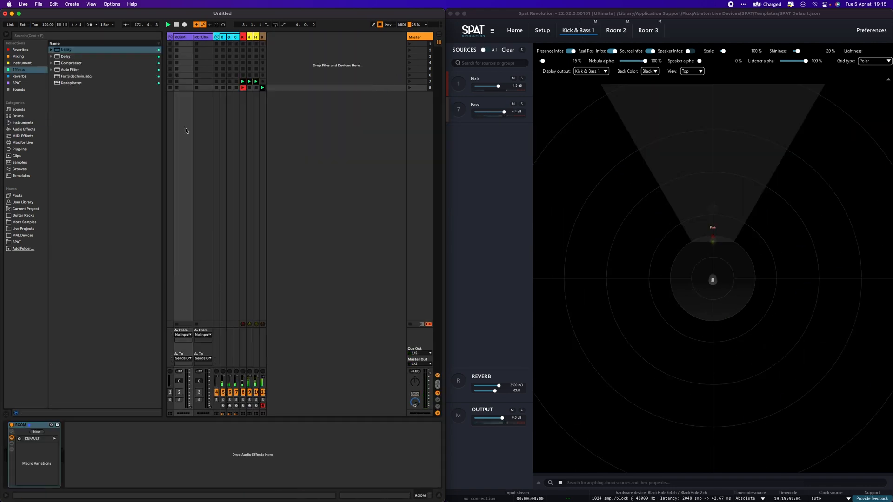
- Insert a new audio track named Main and inspect the first and RETURN tracks' devices
{"action": "right_click", "coordinate": [203, 37]}
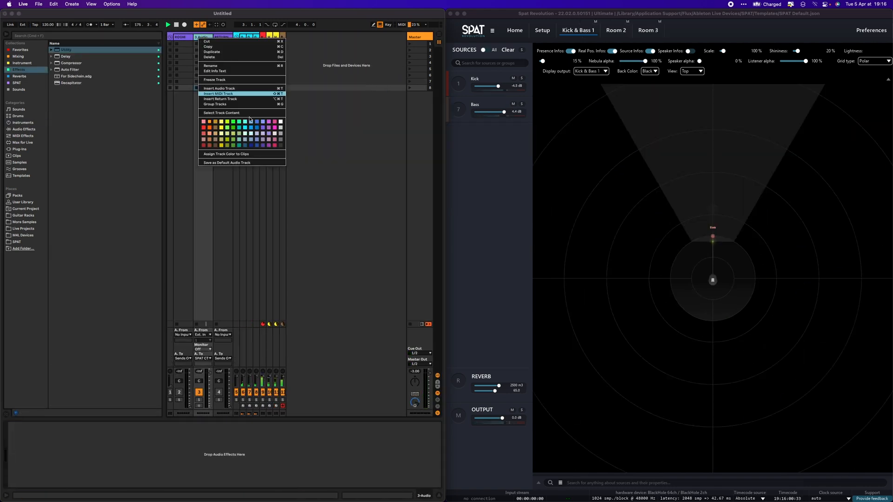
{"action": "left_click", "coordinate": [219, 93]}
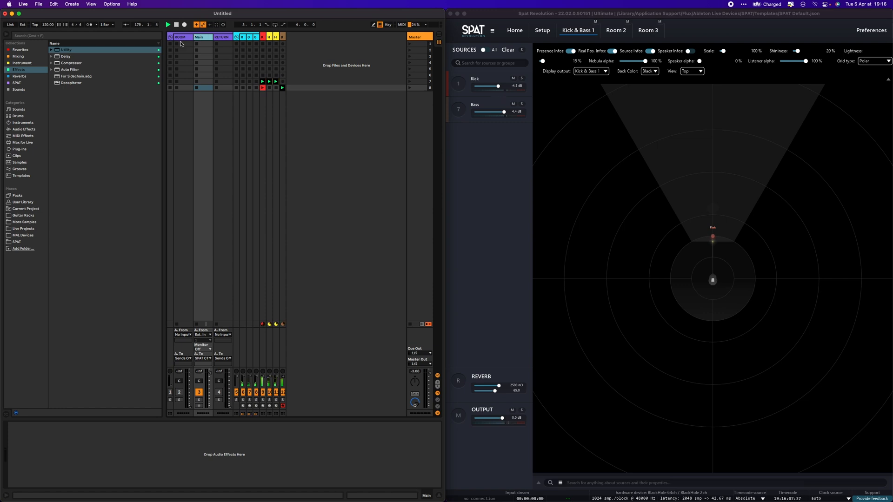
{"action": "left_click", "coordinate": [181, 37]}
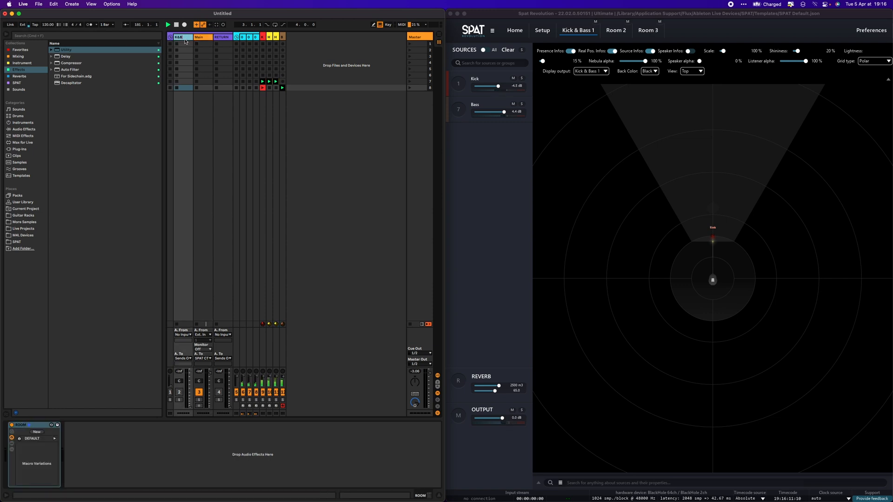
{"action": "left_click", "coordinate": [199, 37]}
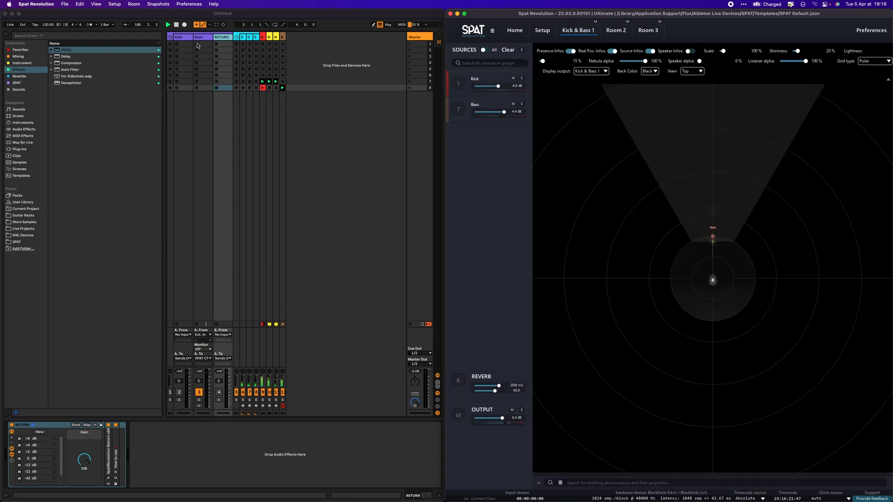
- Load ROOM - Advanced.adg from the SPAT Alternate Versions folder onto the Main track
{"action": "left_click", "coordinate": [17, 116]}
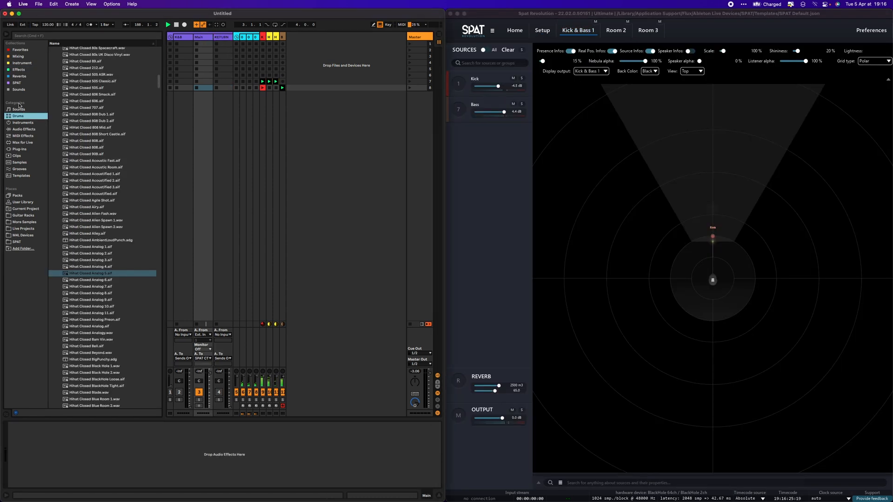
{"action": "left_click", "coordinate": [16, 242]}
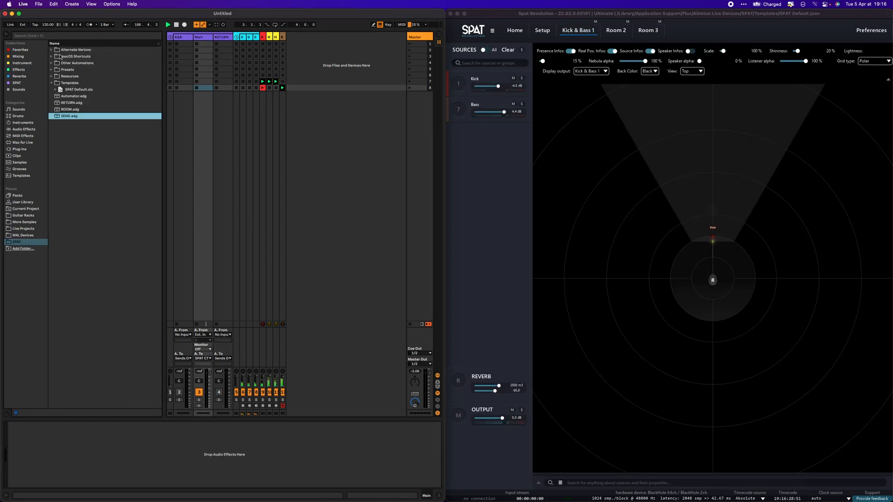
{"action": "left_click", "coordinate": [51, 49]}
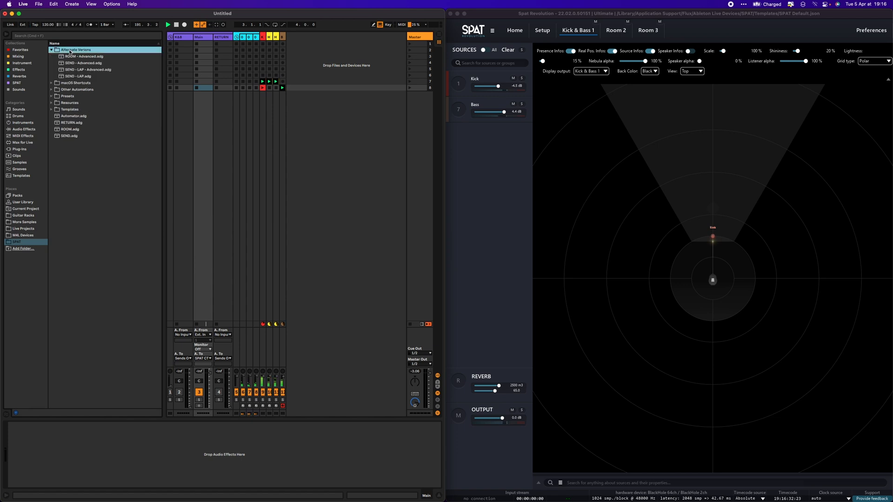
{"action": "left_click", "coordinate": [83, 56]}
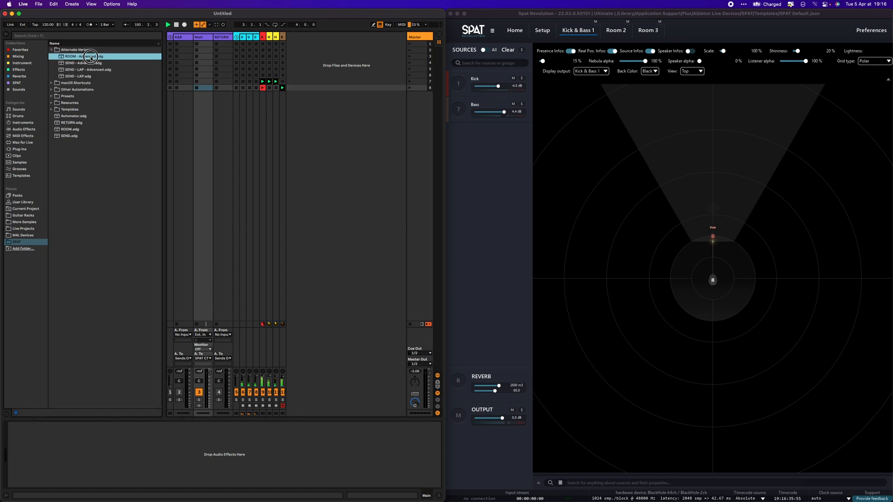
{"action": "double_click", "coordinate": [74, 56]}
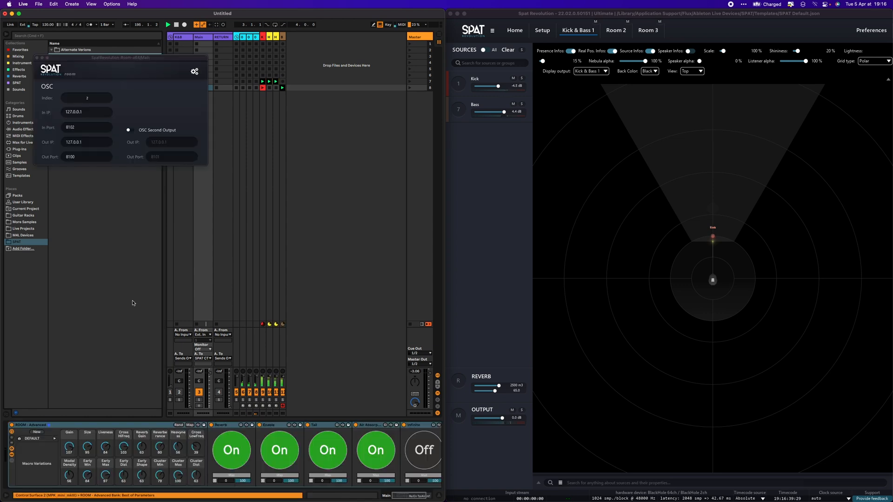
- Close the OSC settings panel to clear the view for the Main track
{"action": "left_click", "coordinate": [614, 30]}
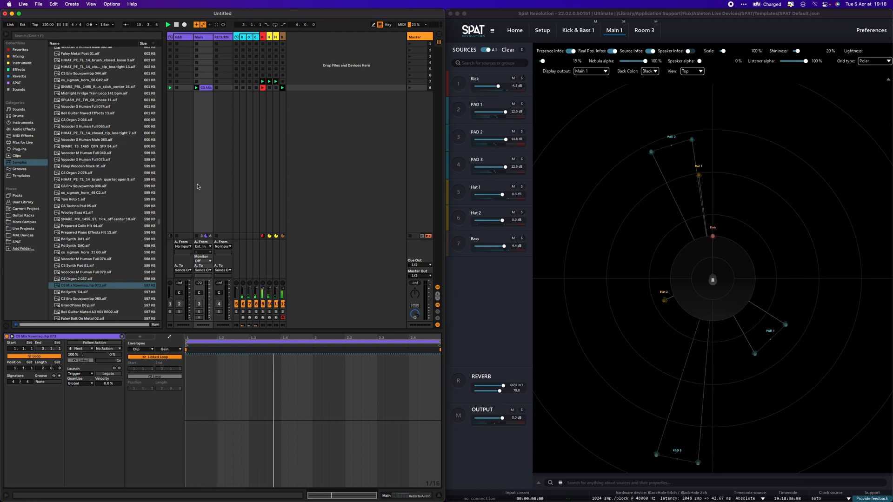
- Select Main, choose the room parameter envelope, add a point and reveal the ROOM - Advanced controls
{"action": "left_click", "coordinate": [199, 37]}
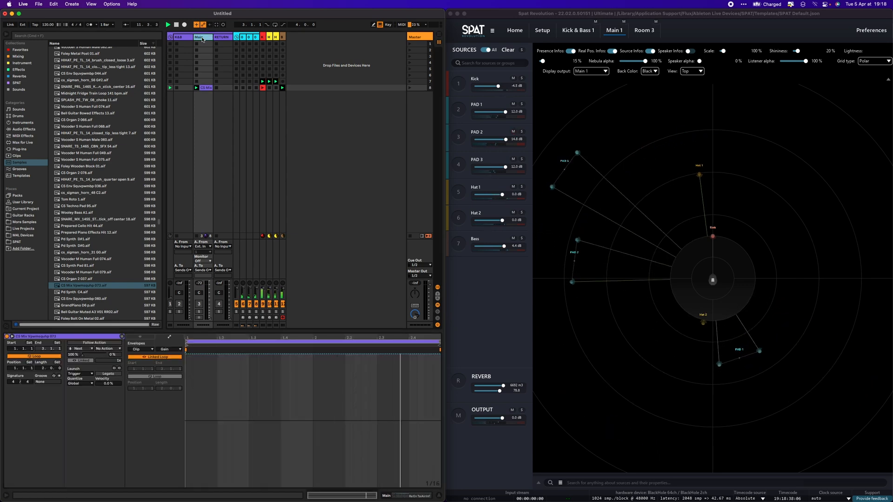
{"action": "left_click", "coordinate": [198, 38]}
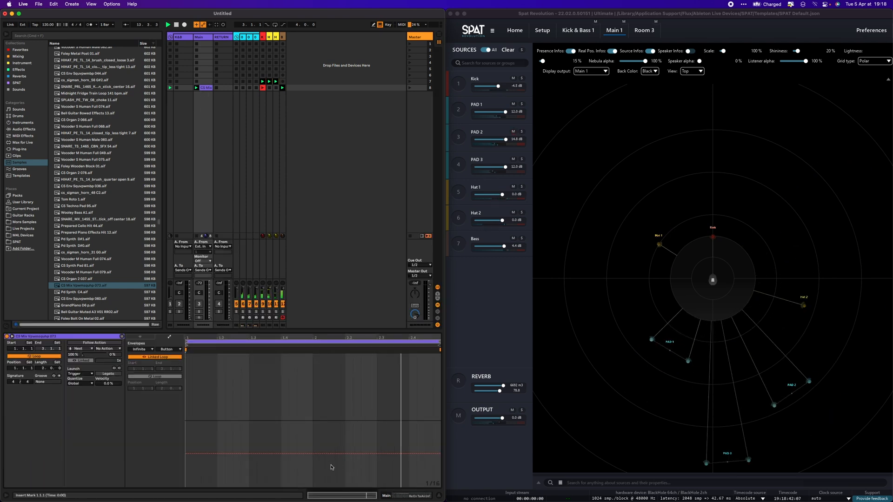
{"action": "left_click", "coordinate": [512, 123]}
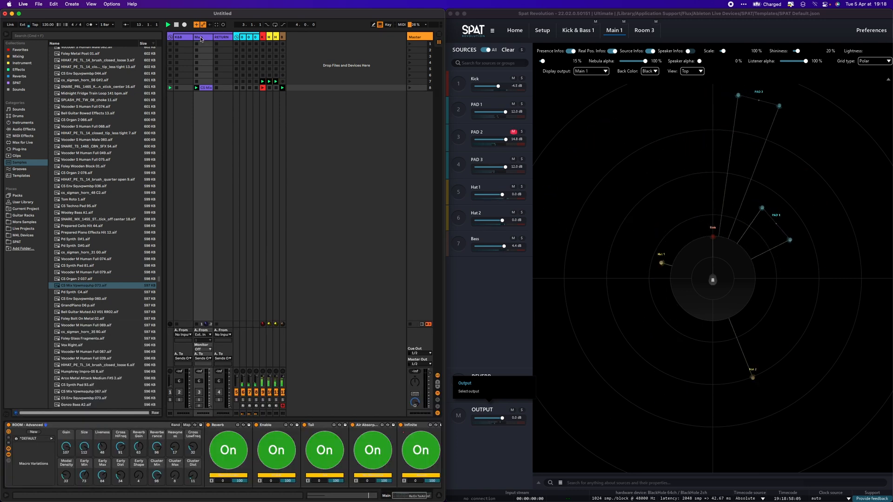
{"action": "left_click", "coordinate": [419, 450]}
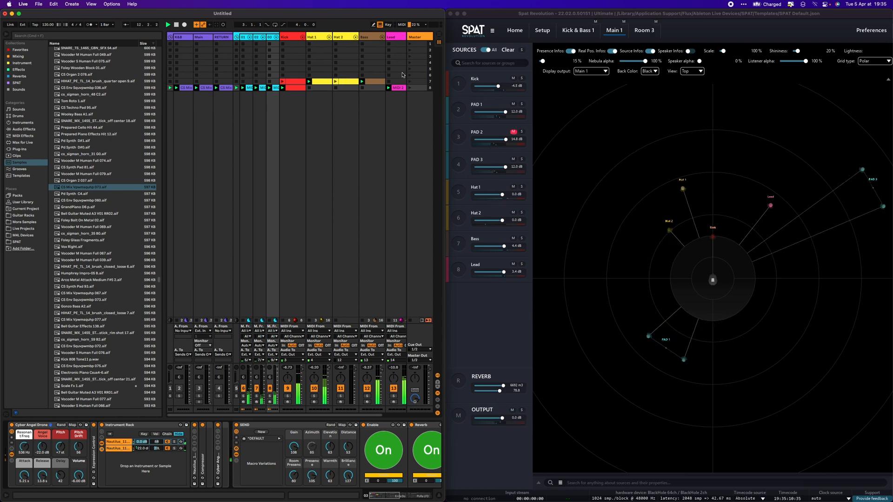
- Show SPAT Revolution's Setup overview with the nine sources and three rooms
{"action": "left_click", "coordinate": [542, 30]}
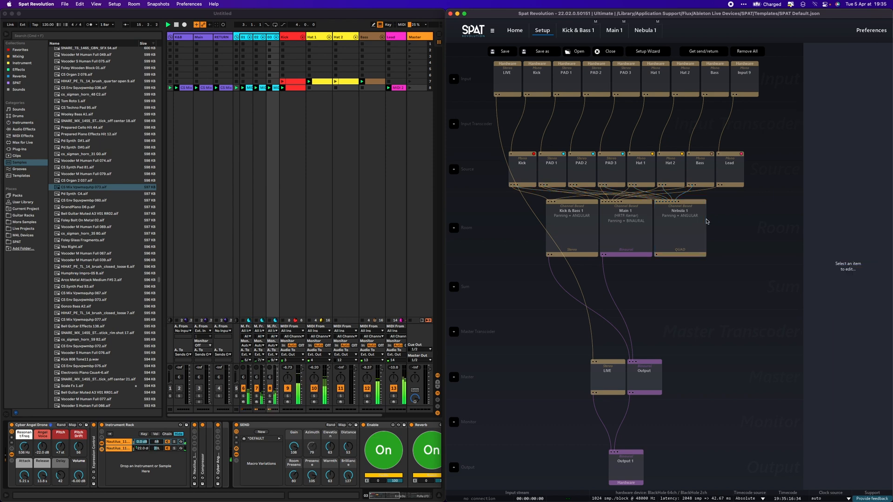
- Switch SPAT Revolution to the Nebula 1 room view
{"action": "left_click", "coordinate": [646, 30]}
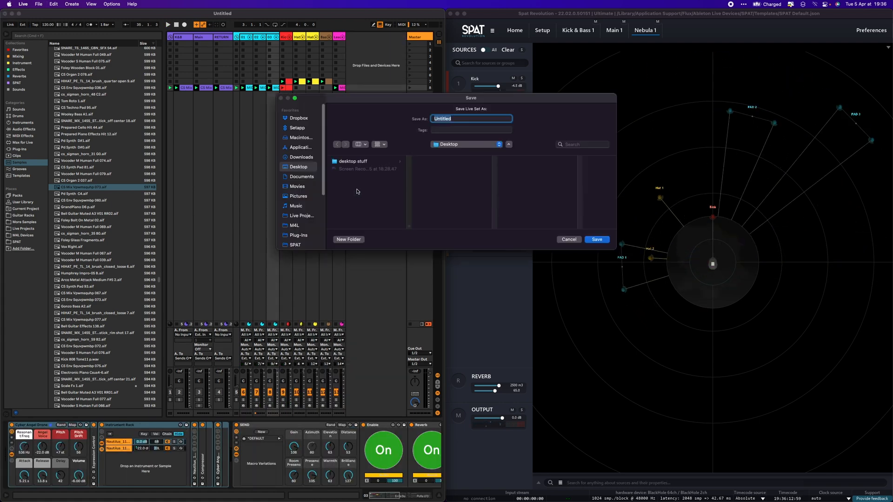
- Name the Live set as a demo session and save it to the Desktop
{"action": "left_click", "coordinate": [568, 239]}
{"action": "type", "text": "Demo Session by ARSENE"}
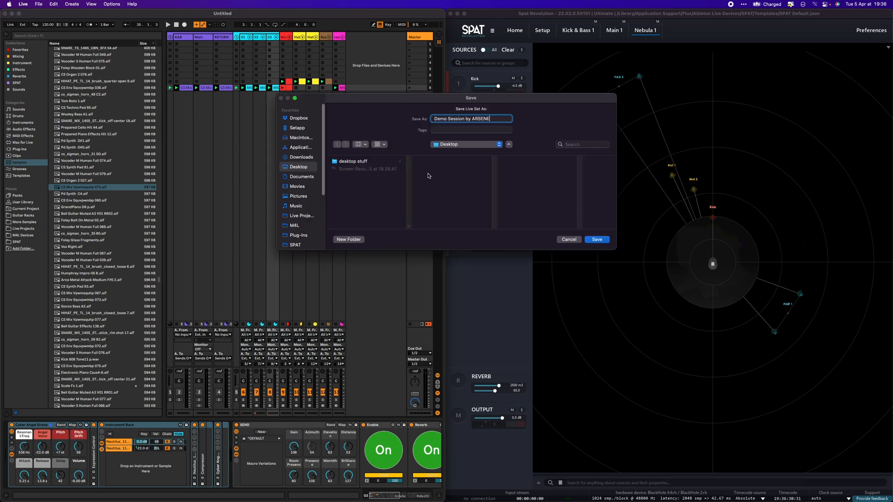
{"action": "left_click", "coordinate": [597, 239]}
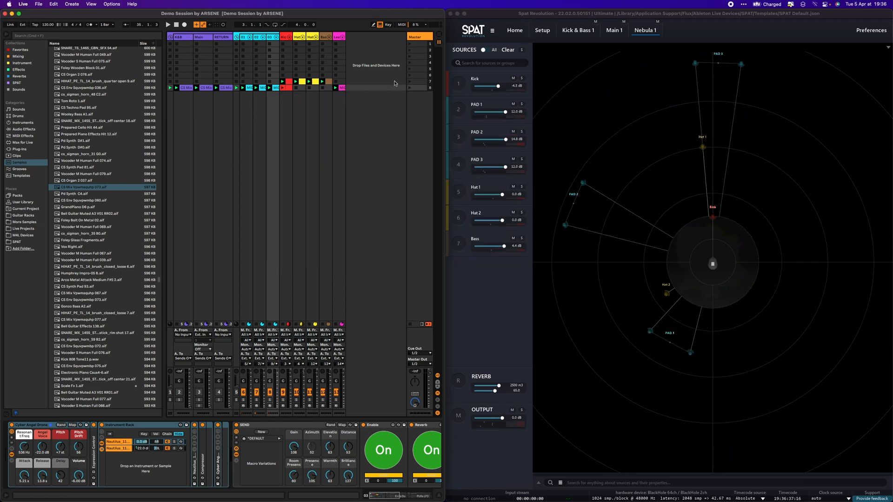
- Return to SPAT's Setup overview and start Save as for the SPAT setup
{"action": "left_click", "coordinate": [541, 29]}
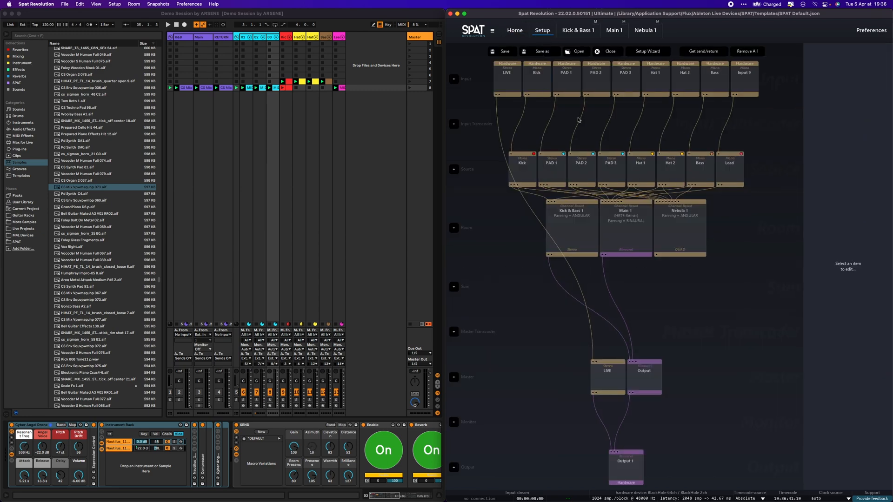
{"action": "left_click", "coordinate": [503, 51]}
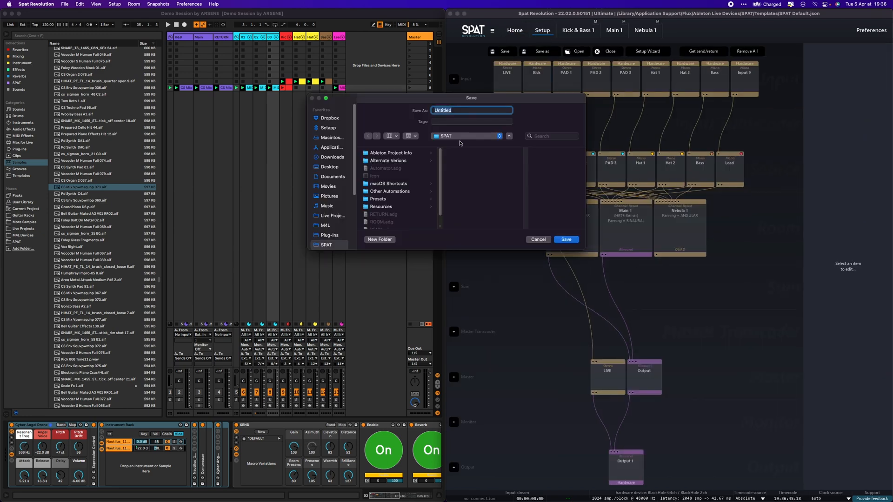